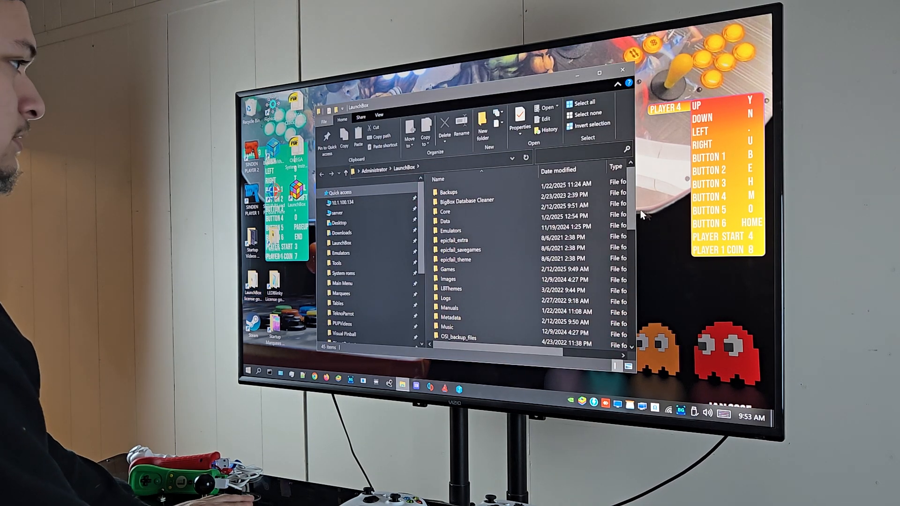
- Go into the Updates folder and select LaunchBox-13.18-Setup.exe
{"action": "scroll", "scroll_direction": "down", "scroll_amount": 3}
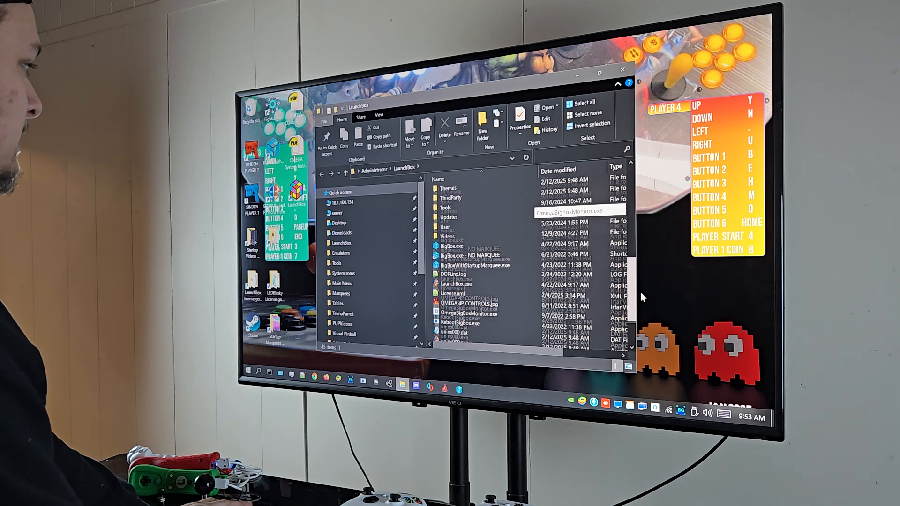
{"action": "double_click", "coordinate": [449, 217]}
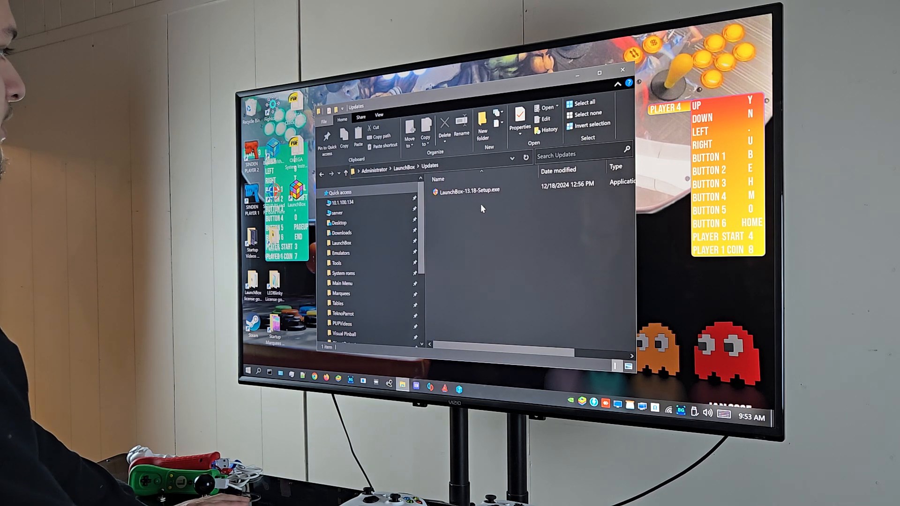
{"action": "mouse_move", "coordinate": [471, 205]}
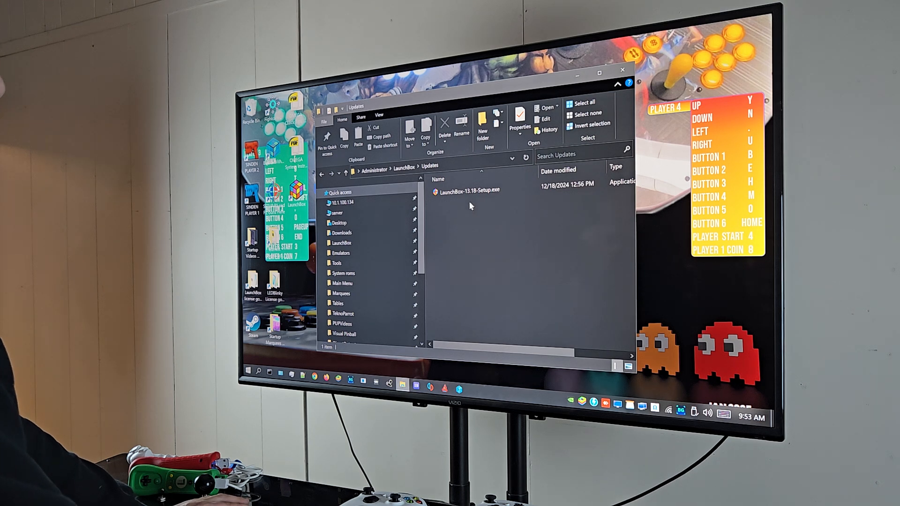
{"action": "left_click", "coordinate": [470, 190]}
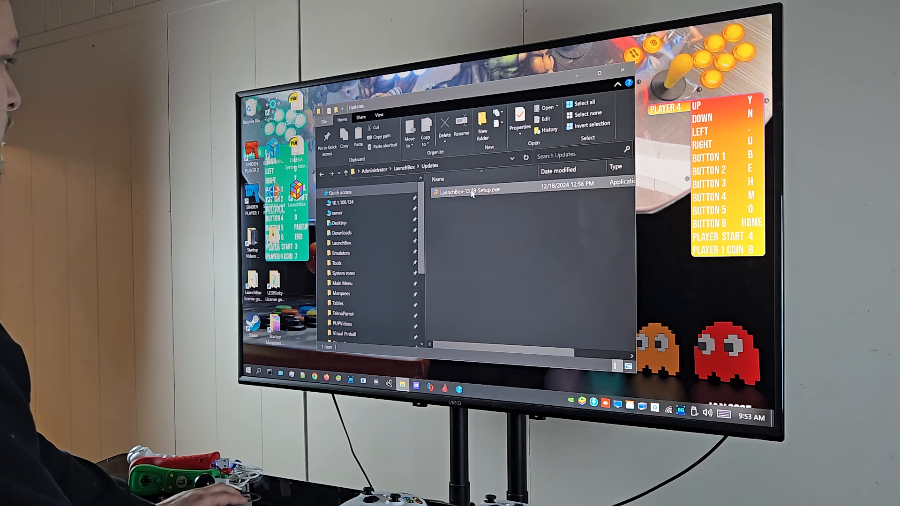
- Run the 13.18 installer in English, keeping the default LaunchBox install folder
{"action": "double_click", "coordinate": [470, 191]}
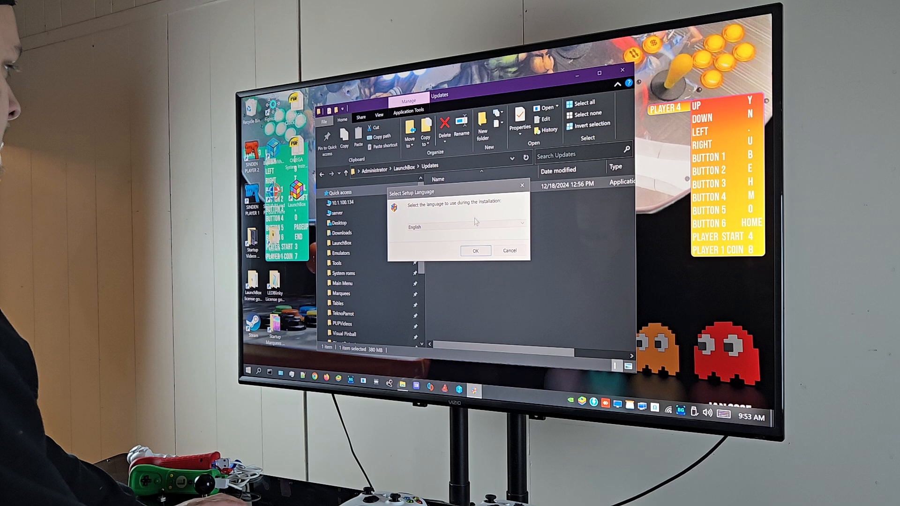
{"action": "left_click", "coordinate": [475, 250]}
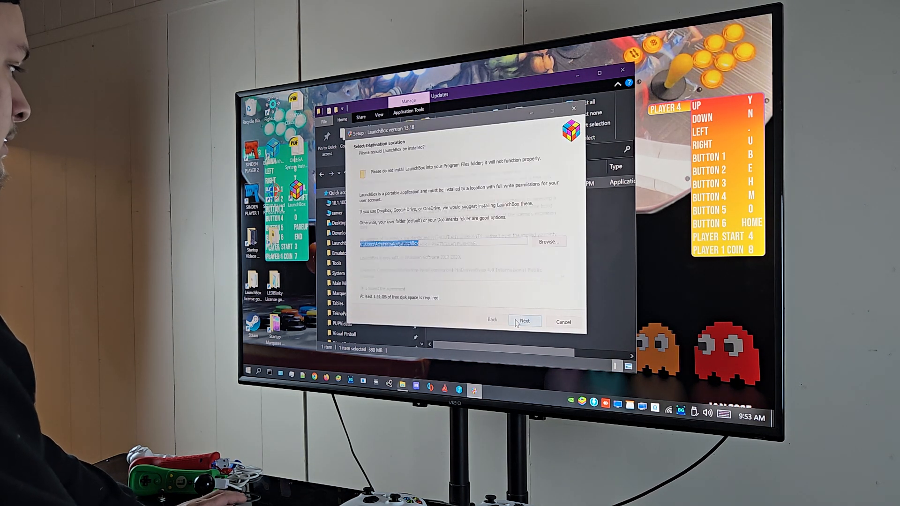
{"action": "left_click", "coordinate": [524, 321]}
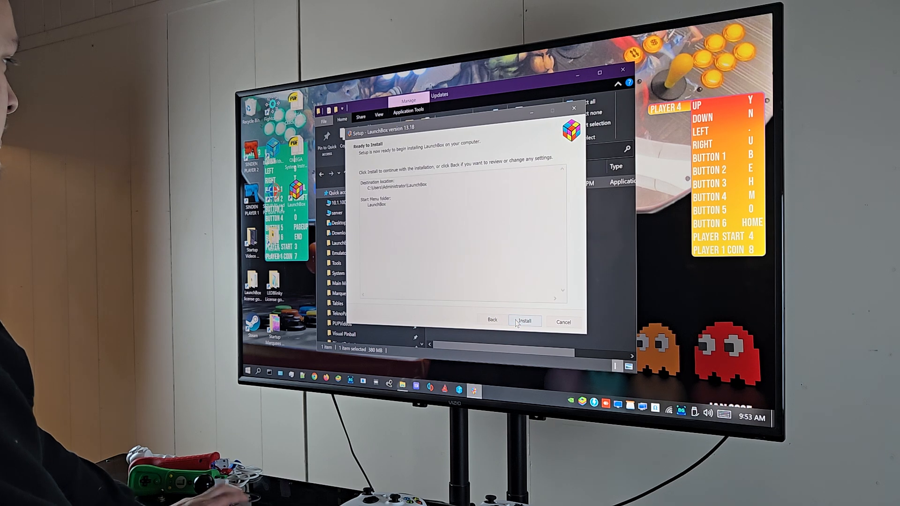
{"action": "left_click", "coordinate": [524, 320]}
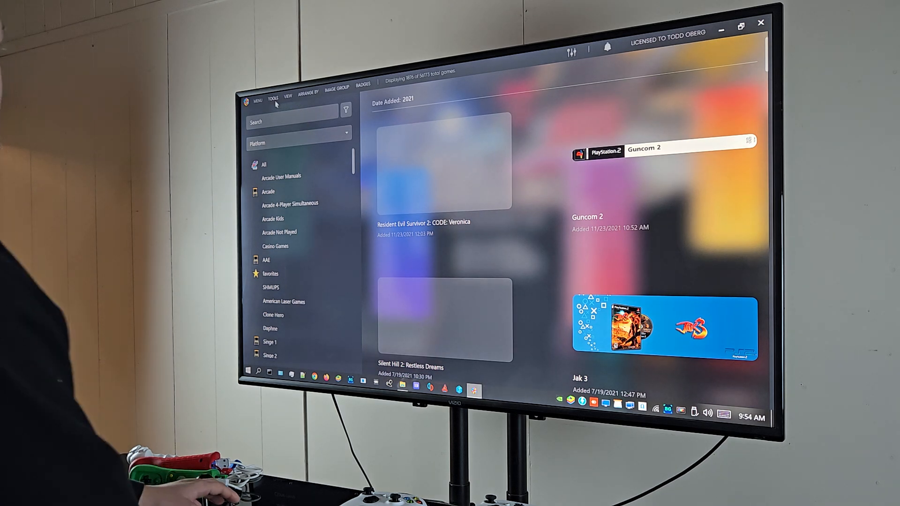
- Reach the Options window from the Tools menu
{"action": "left_click", "coordinate": [272, 95]}
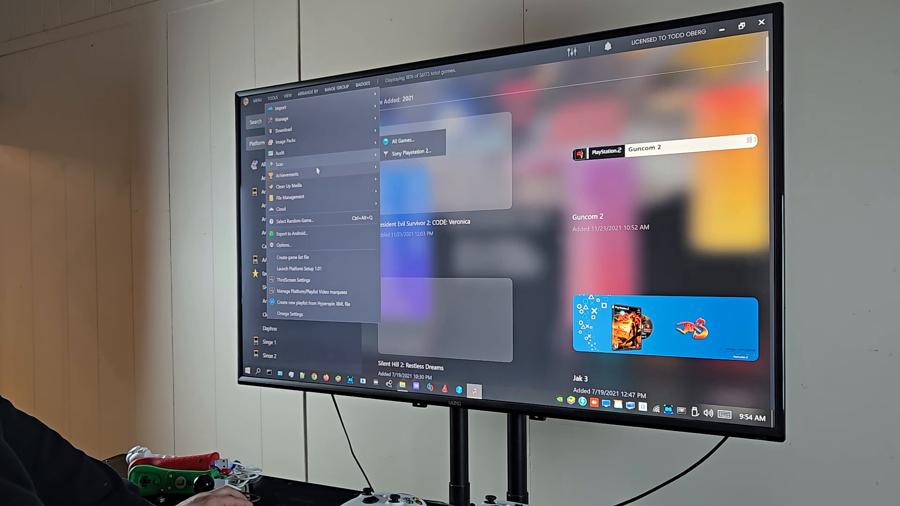
{"action": "mouse_move", "coordinate": [319, 233]}
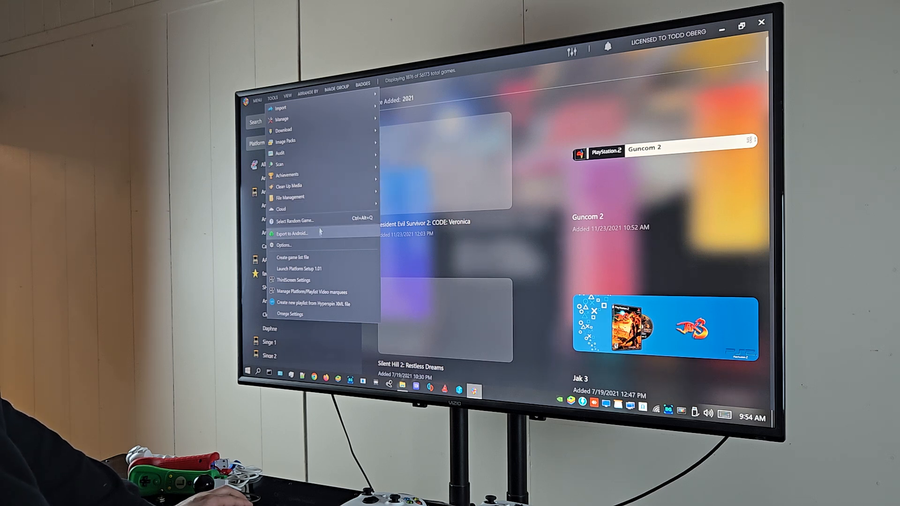
{"action": "left_click", "coordinate": [283, 245]}
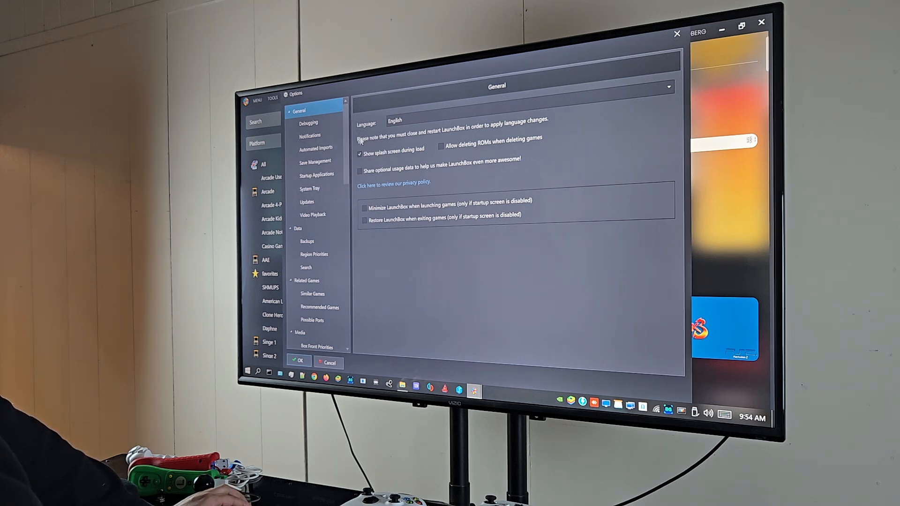
- Review the Updates page and confirm the options with OK
{"action": "scroll", "scroll_direction": "down", "scroll_amount": 3}
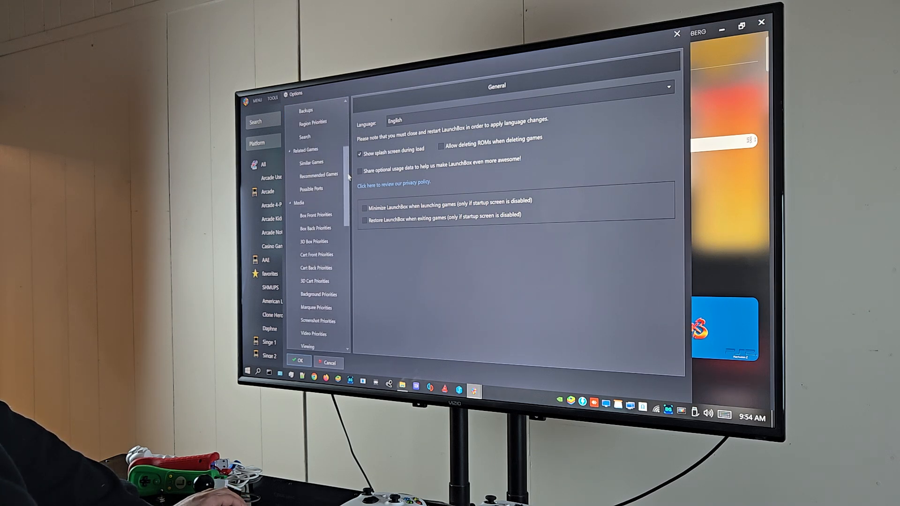
{"action": "scroll", "scroll_direction": "down", "scroll_amount": 3}
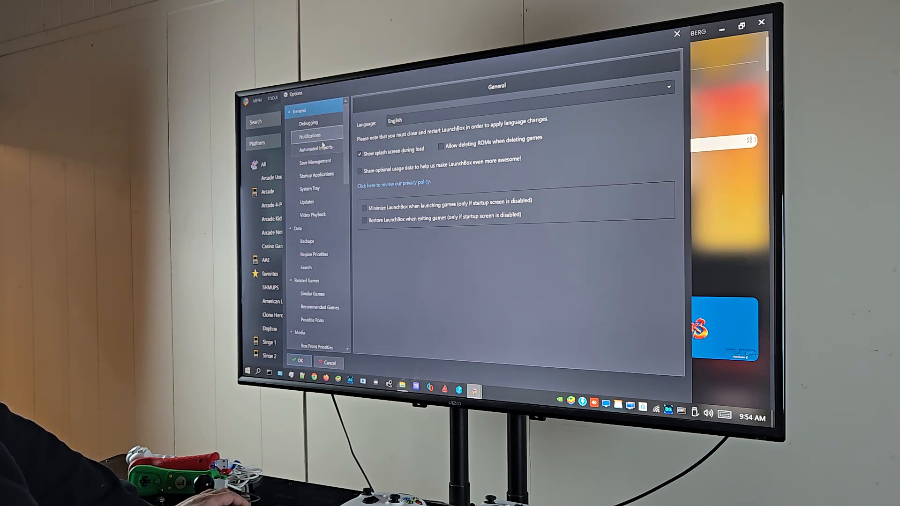
{"action": "left_click", "coordinate": [306, 201]}
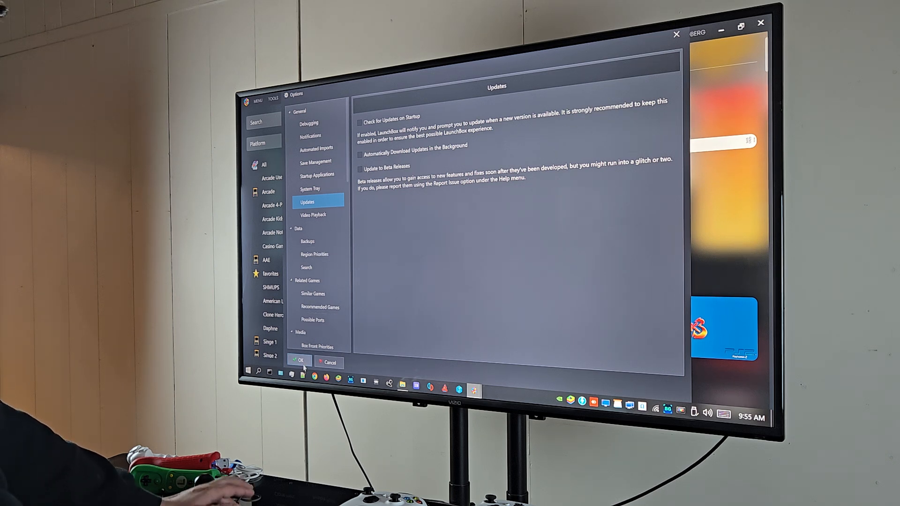
{"action": "left_click", "coordinate": [299, 362]}
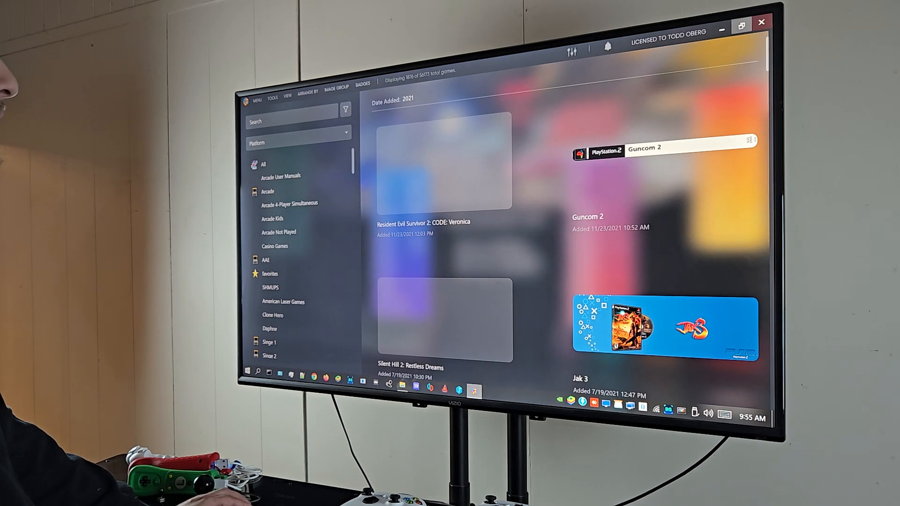